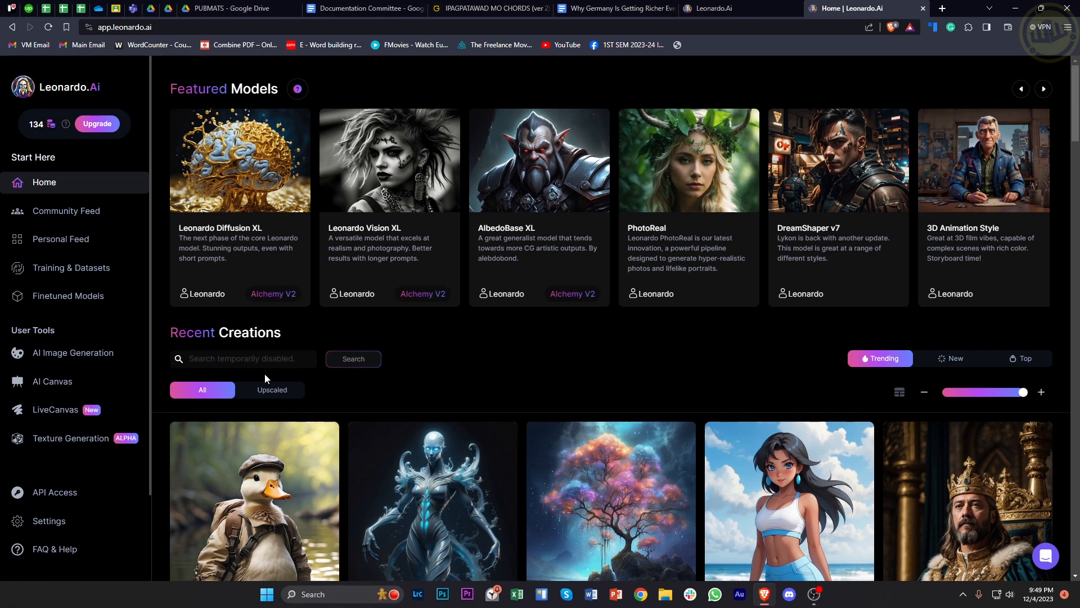
{"action": "mouse_move", "coordinate": [49, 356]}
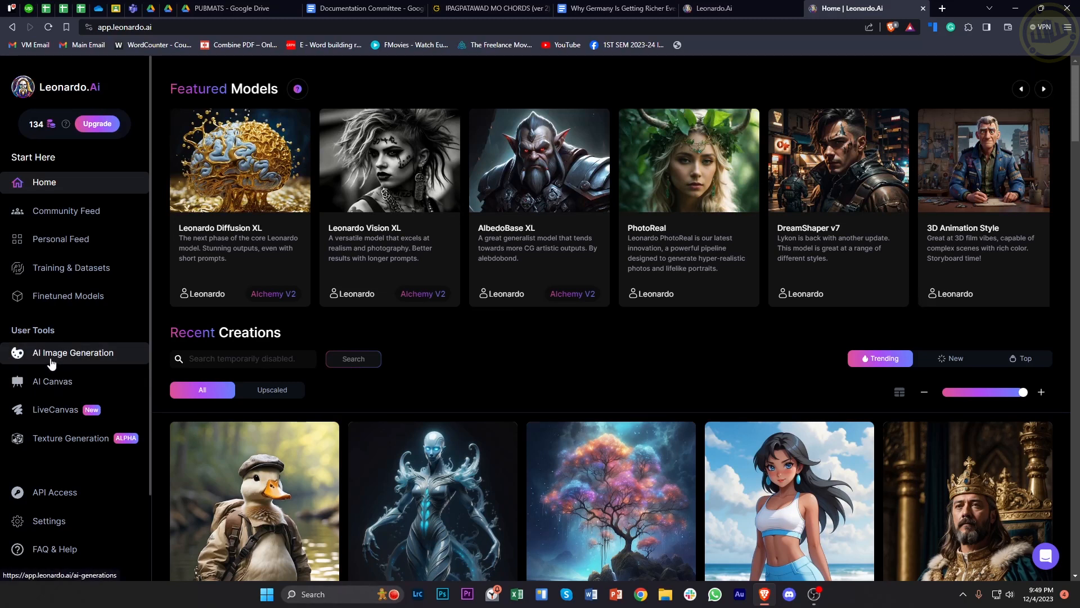
{"action": "mouse_move", "coordinate": [72, 381]}
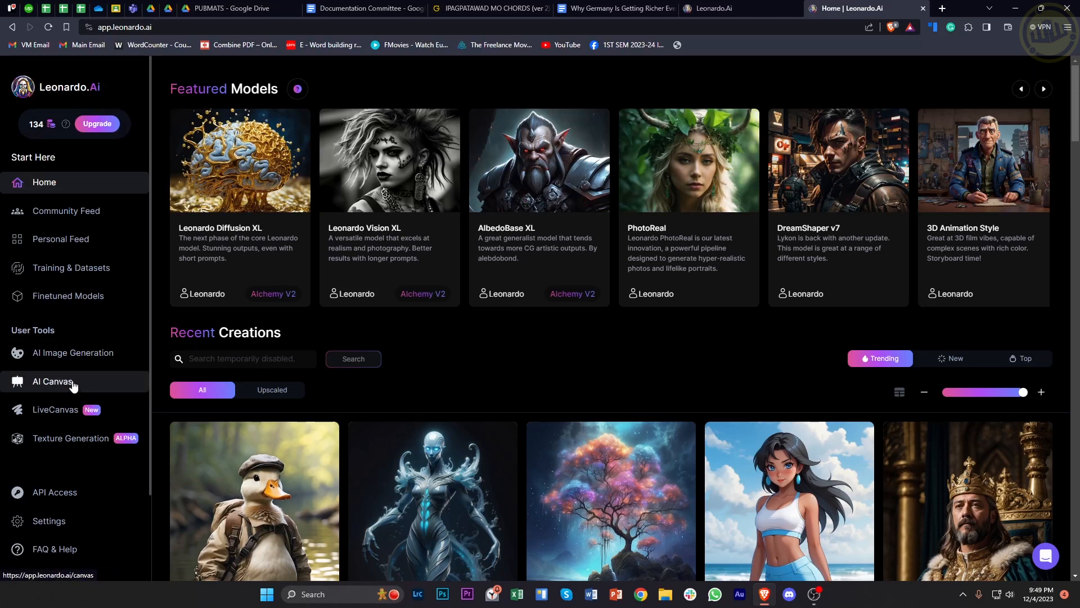
Upload the IG REELS image from Downloads into the AI Canvas editor
{"action": "left_click", "coordinate": [53, 381]}
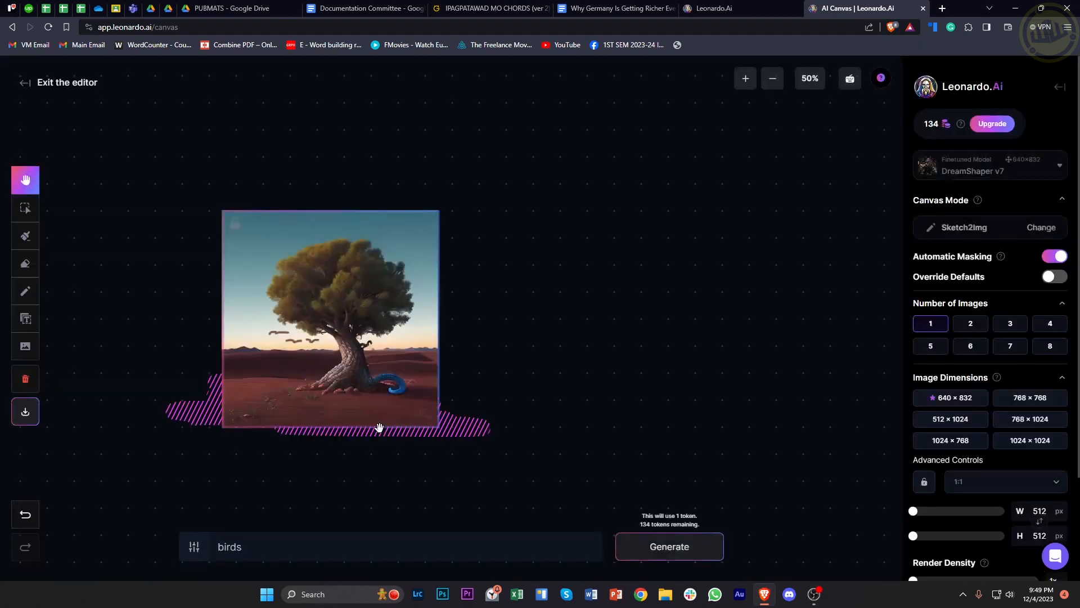
{"action": "mouse_move", "coordinate": [25, 346]}
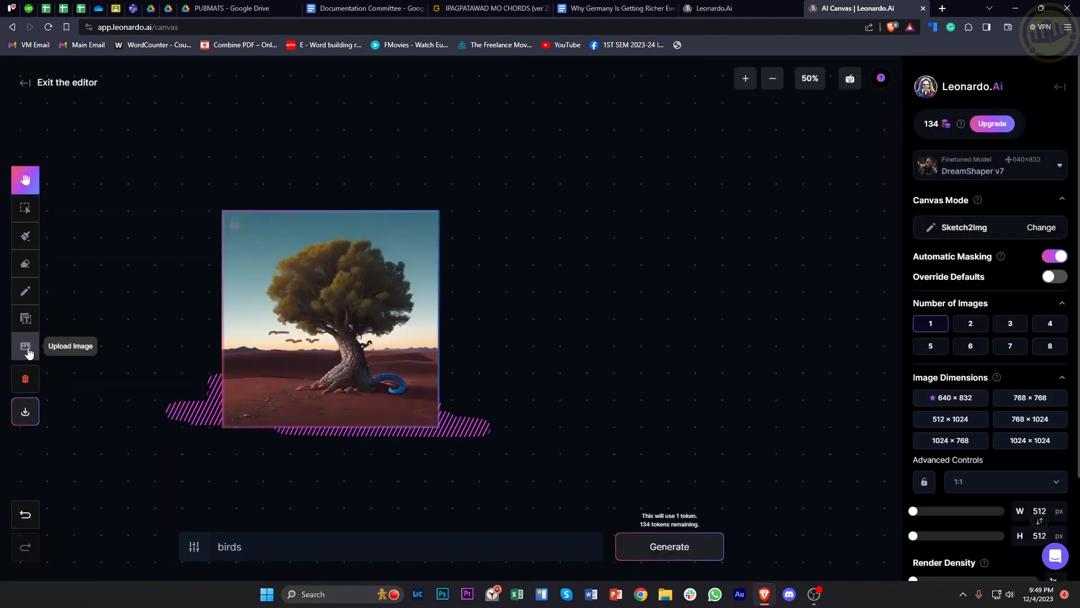
{"action": "left_click", "coordinate": [24, 345]}
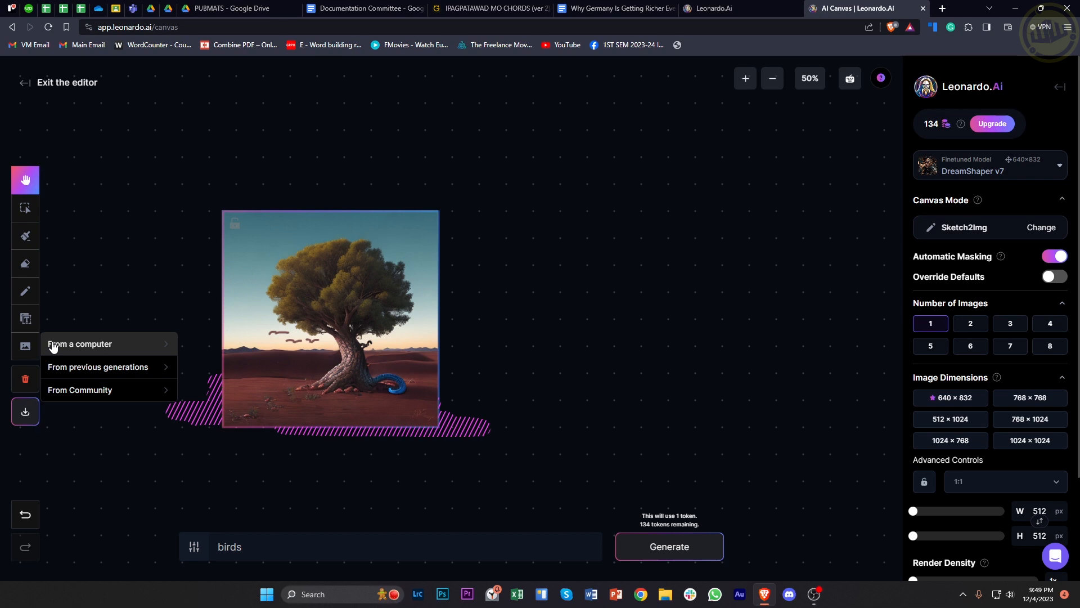
{"action": "left_click", "coordinate": [79, 344]}
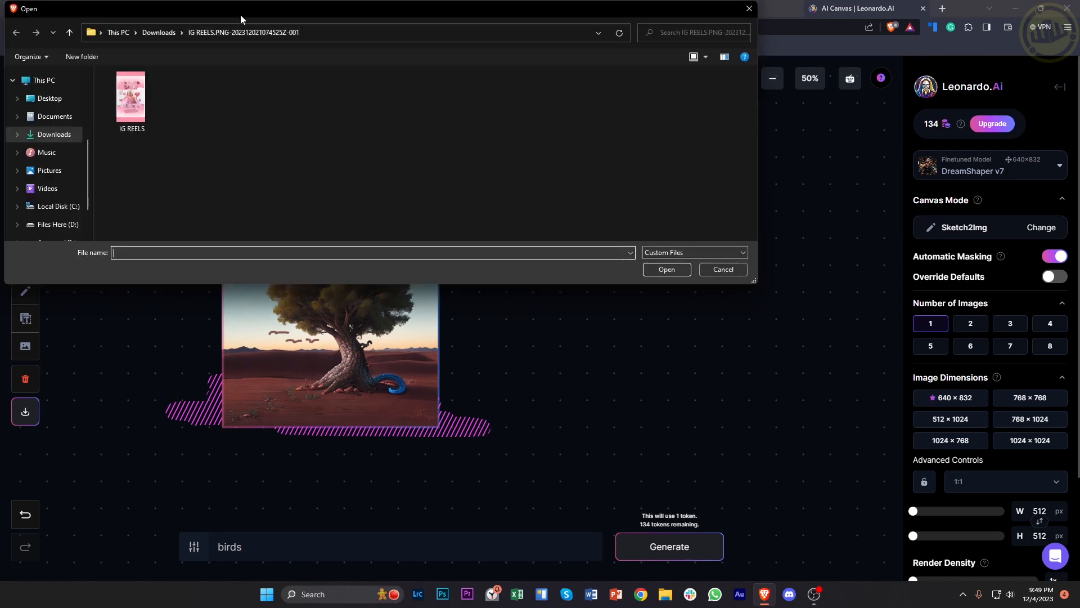
{"action": "left_click", "coordinate": [722, 269]}
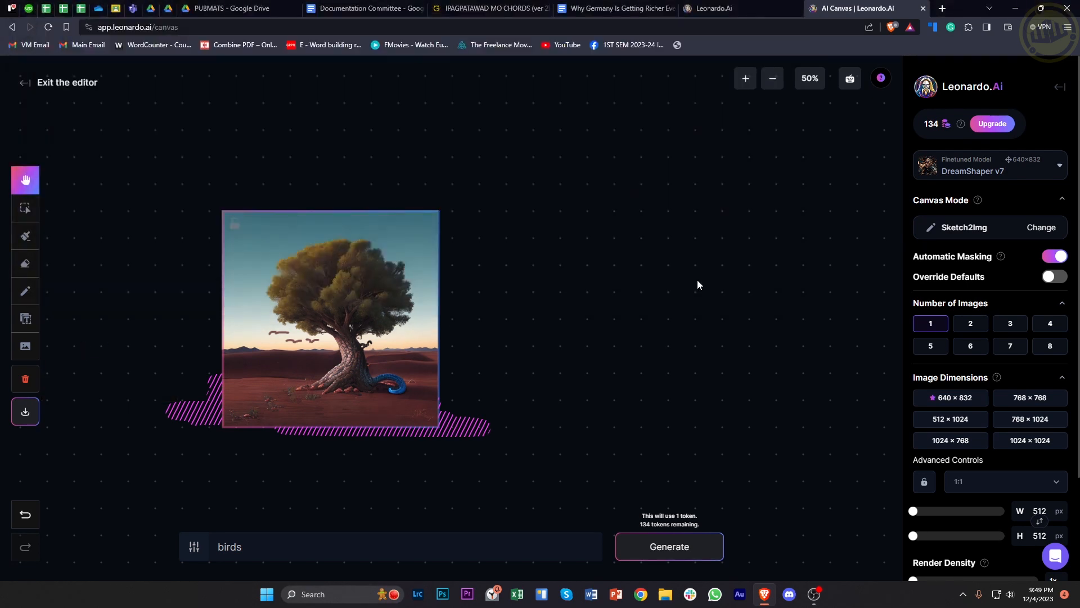
Place the shrunken IG REELS poster on the tree trunk and zoom in to check
{"action": "left_click", "coordinate": [25, 208]}
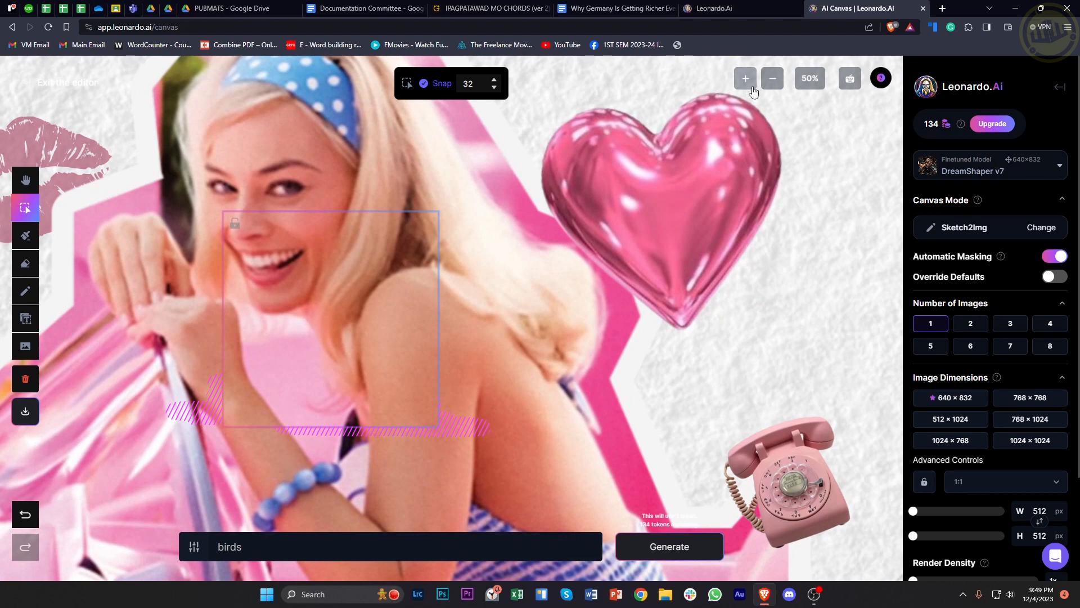
{"action": "left_click", "coordinate": [771, 78]}
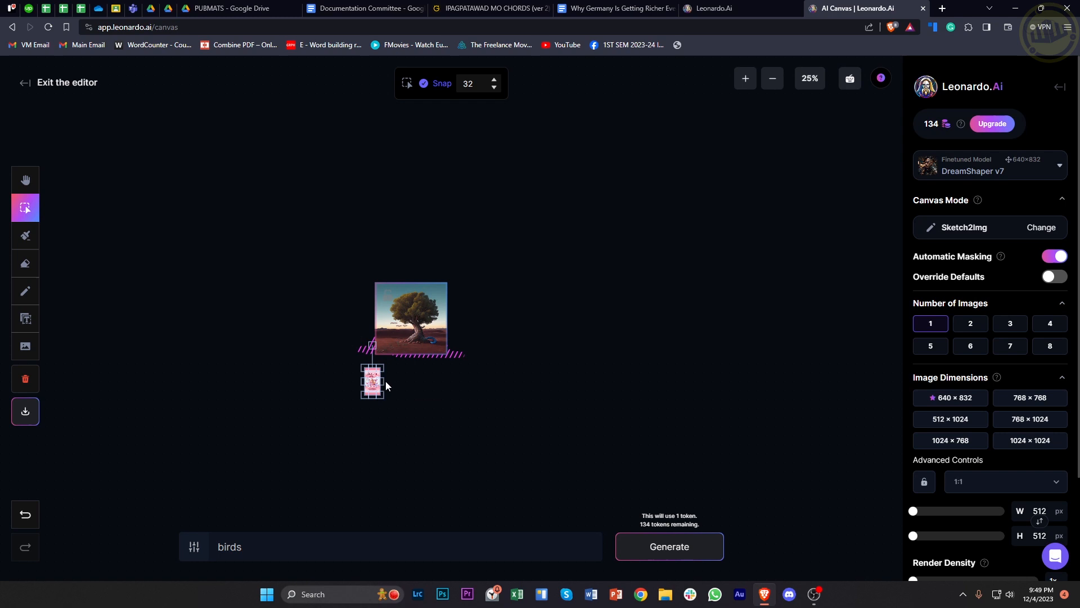
{"action": "left_click", "coordinate": [745, 77]}
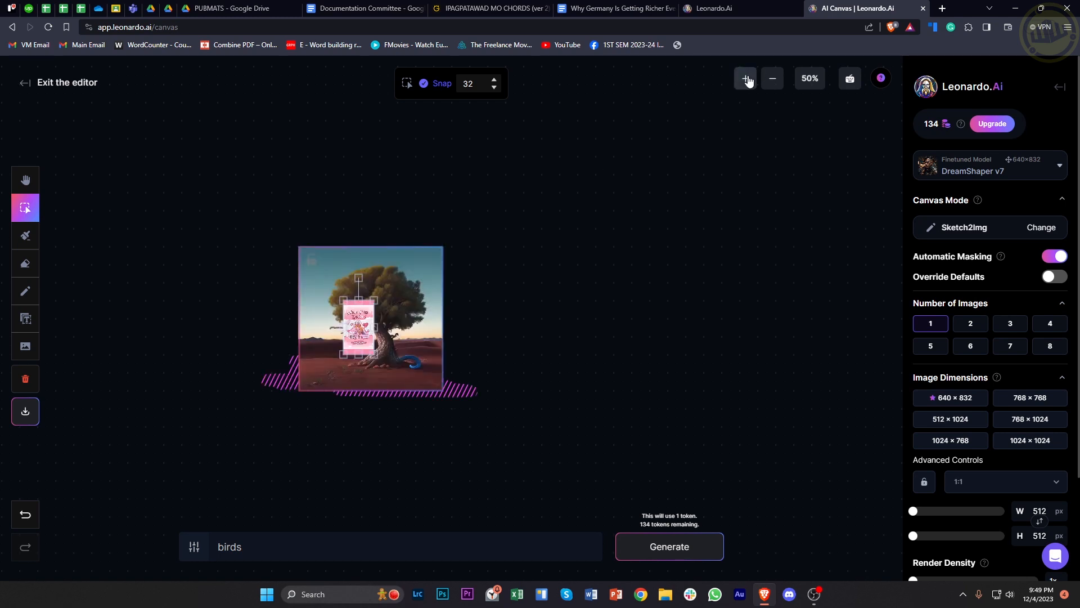
{"action": "left_click", "coordinate": [744, 78]}
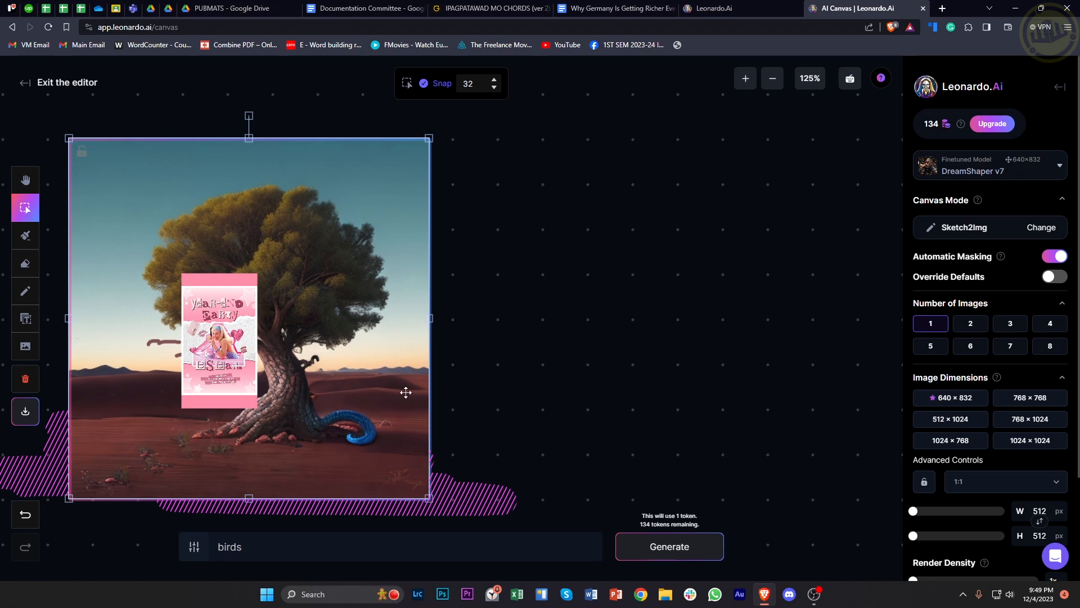
{"action": "mouse_move", "coordinate": [421, 294]}
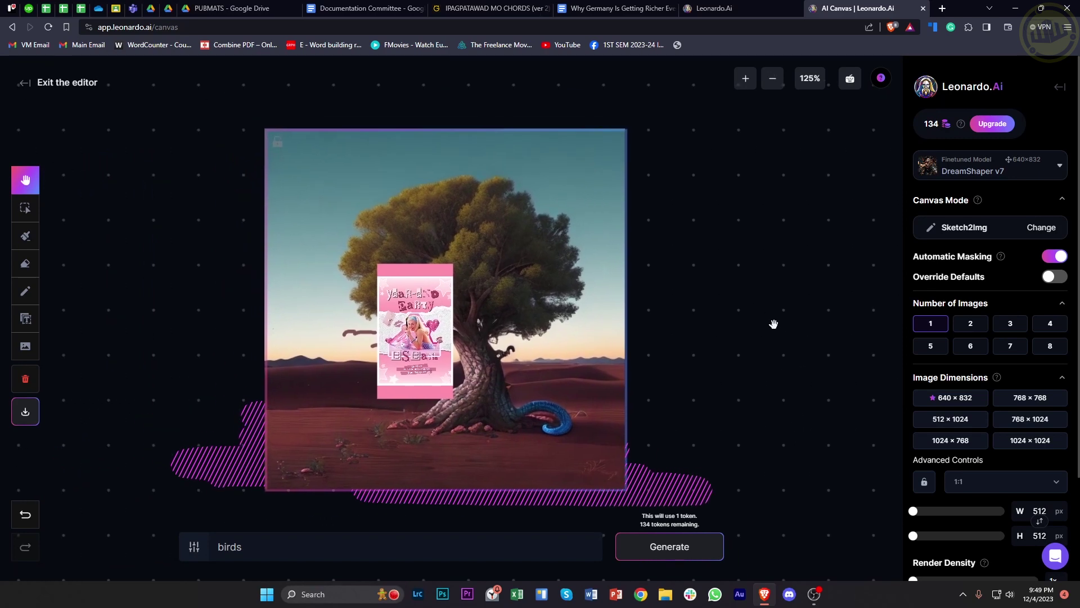
{"action": "mouse_move", "coordinate": [863, 584]}
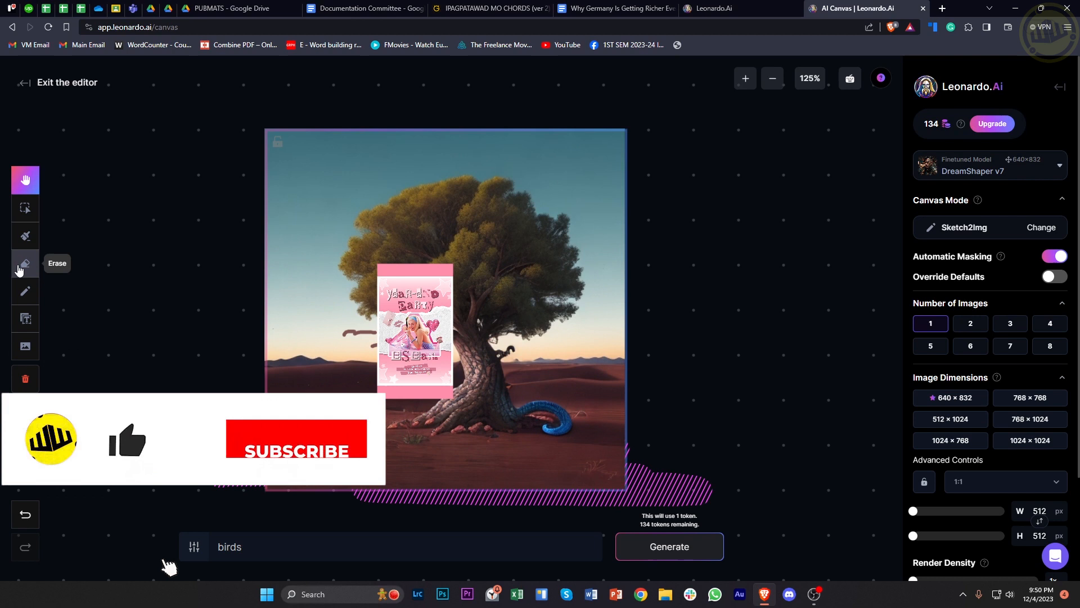
Activate the Erase tool, keeping brush size 92
{"action": "left_click", "coordinate": [25, 263]}
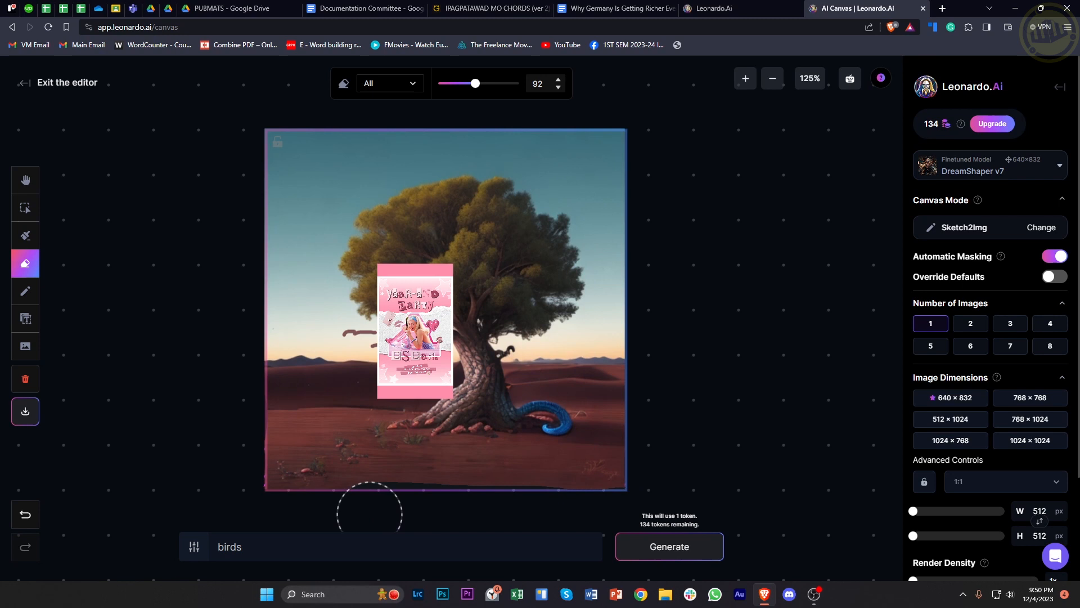
{"action": "mouse_move", "coordinate": [234, 434]}
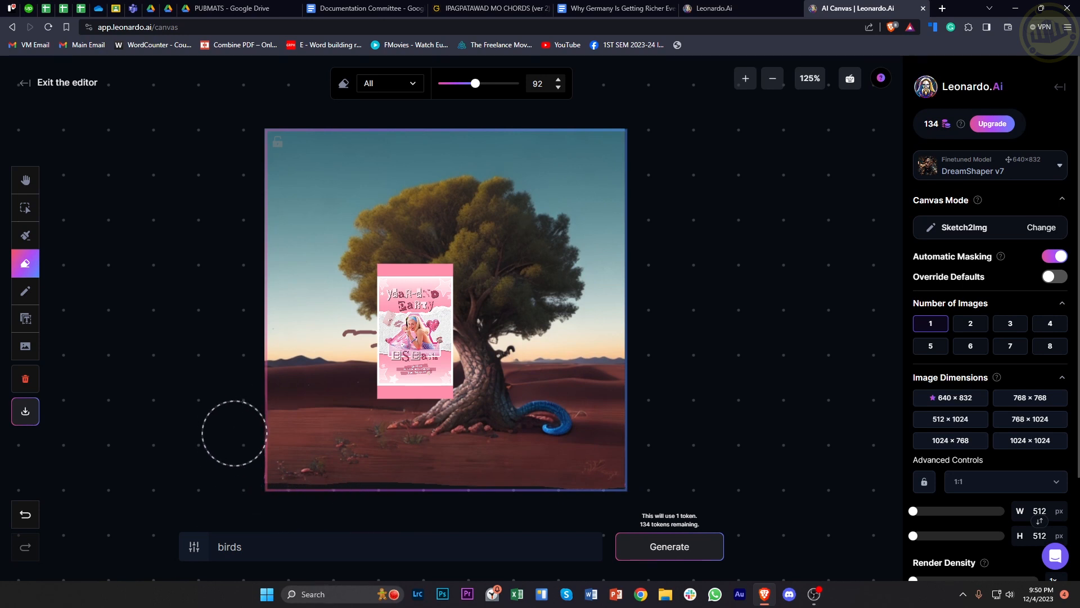
{"action": "mouse_move", "coordinate": [232, 476]}
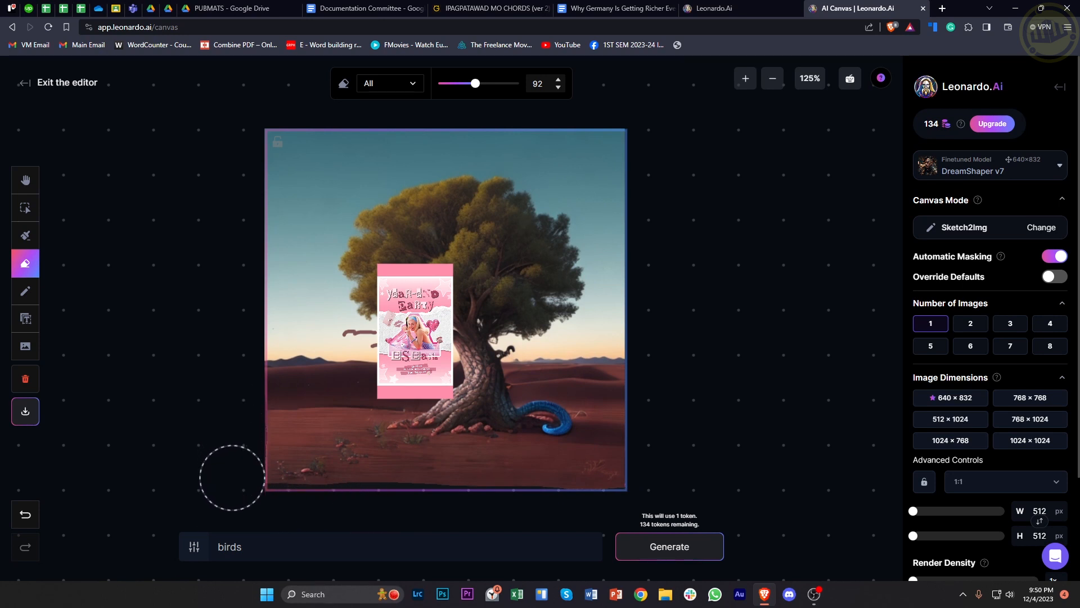
{"action": "mouse_move", "coordinate": [563, 511]}
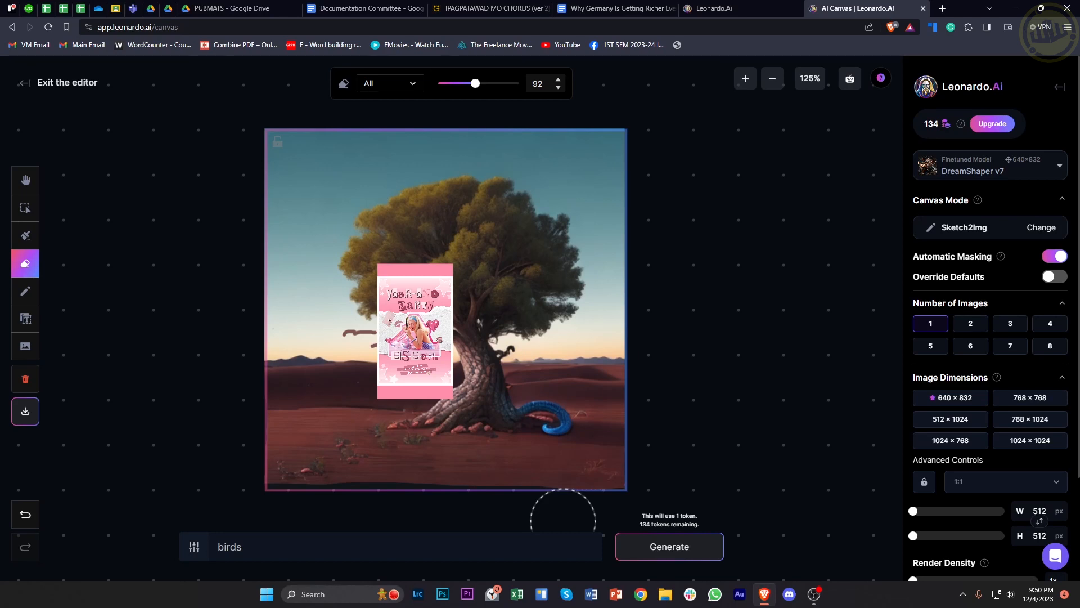
{"action": "mouse_move", "coordinate": [590, 516]}
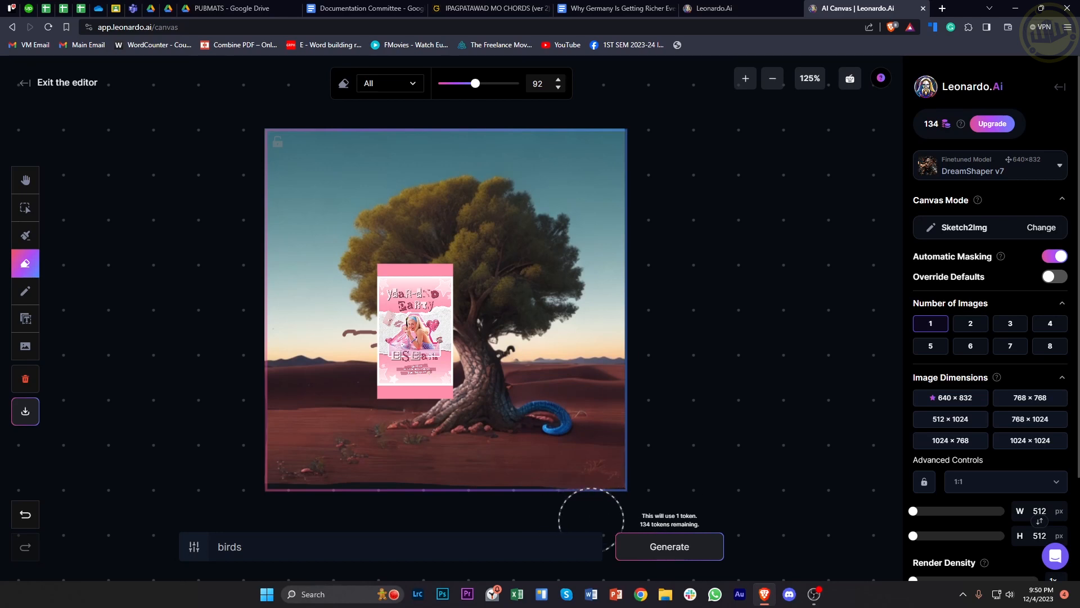
{"action": "mouse_move", "coordinate": [380, 328]}
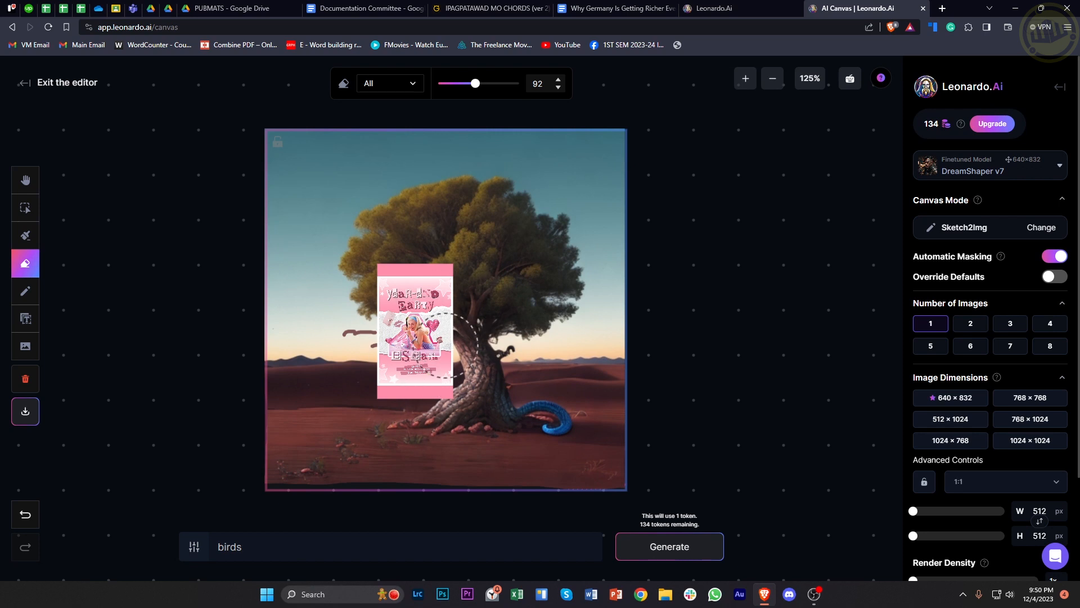
Search Google for 'file type changer' in a new tab and open CloudConvert
{"action": "left_click", "coordinate": [941, 9]}
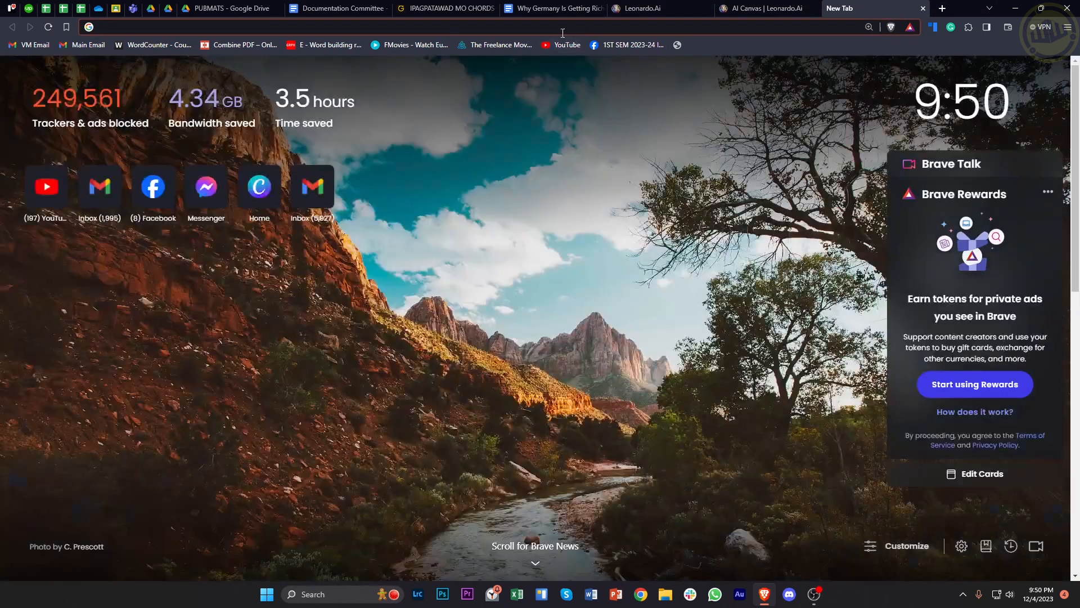
{"action": "type", "text": "file"}
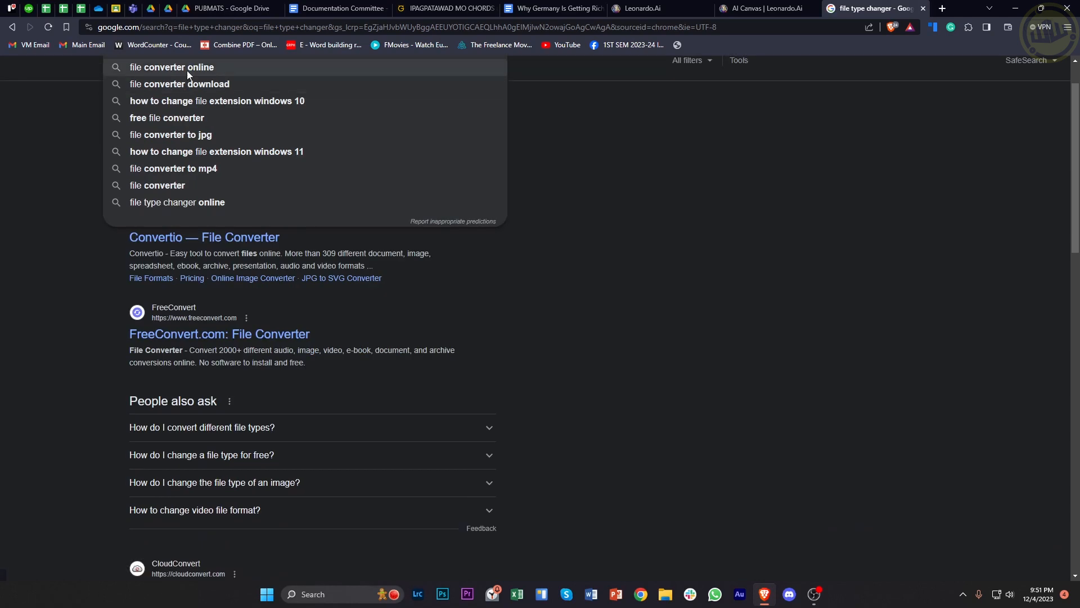
{"action": "left_click", "coordinate": [176, 563]}
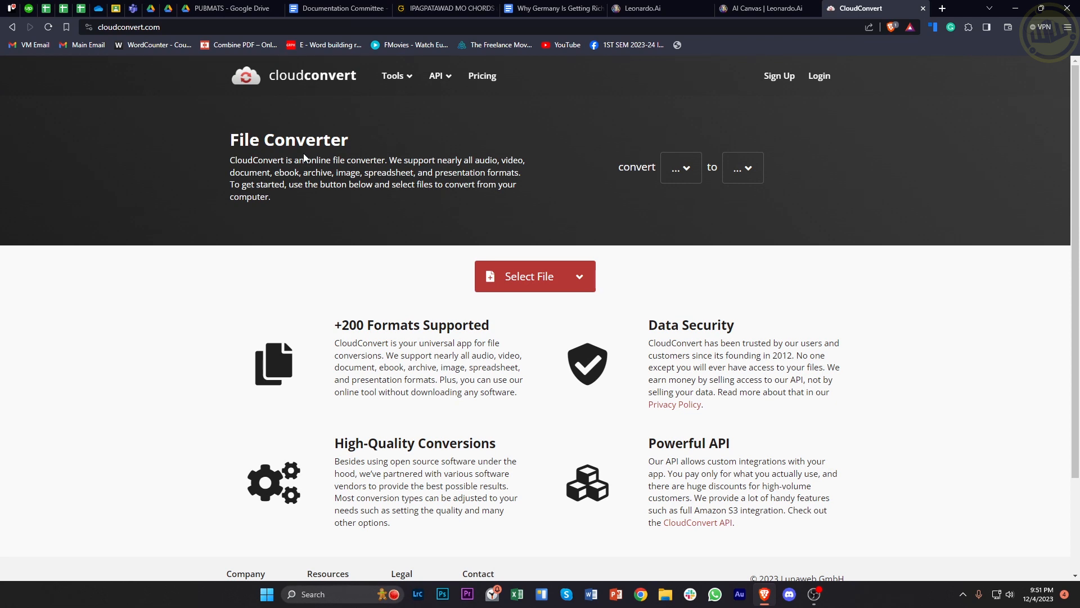
Browse CloudConvert's output format list, then return to the AI Canvas tab
{"action": "left_click", "coordinate": [679, 167]}
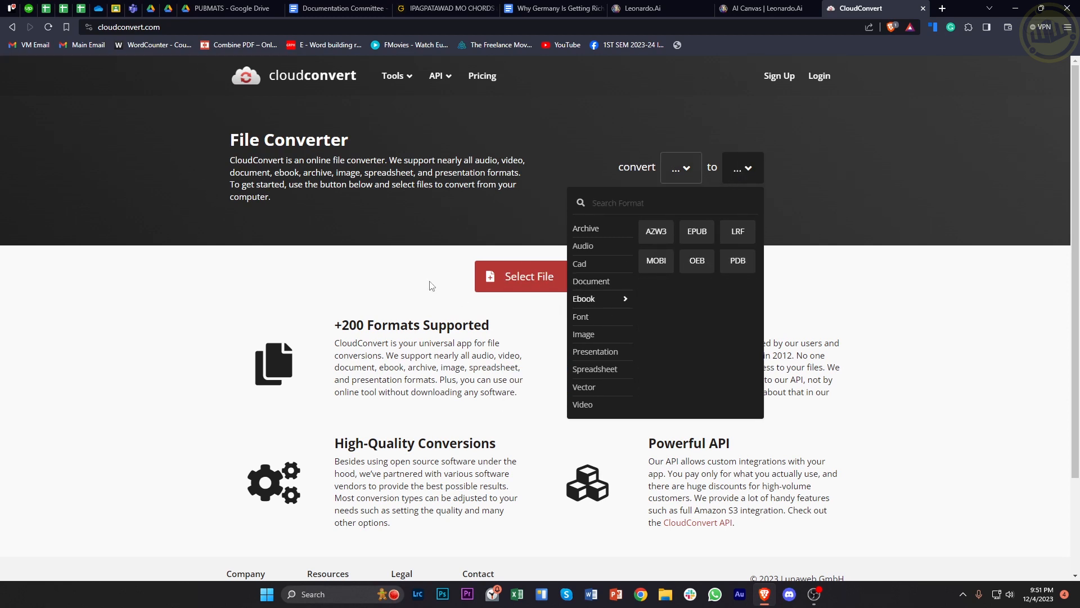
{"action": "left_click", "coordinate": [429, 286]}
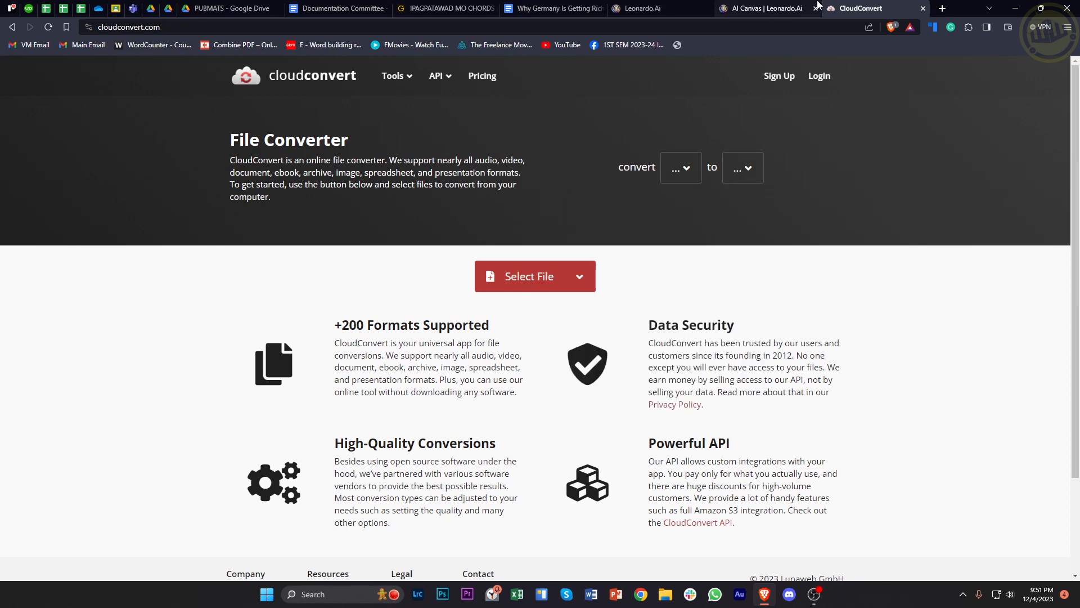
{"action": "left_click", "coordinate": [764, 9]}
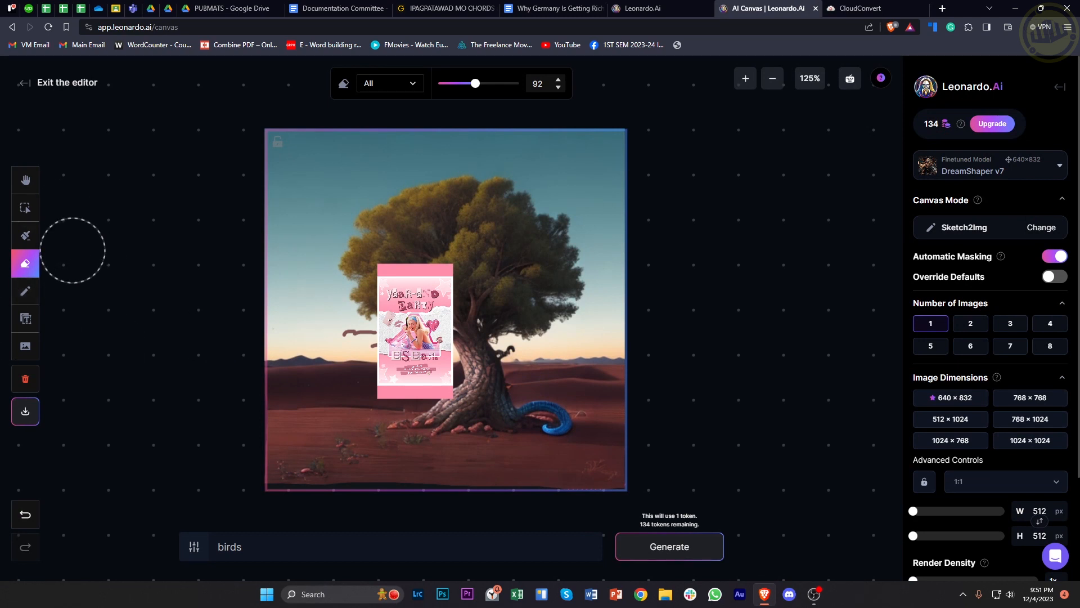
{"action": "mouse_move", "coordinate": [591, 186]}
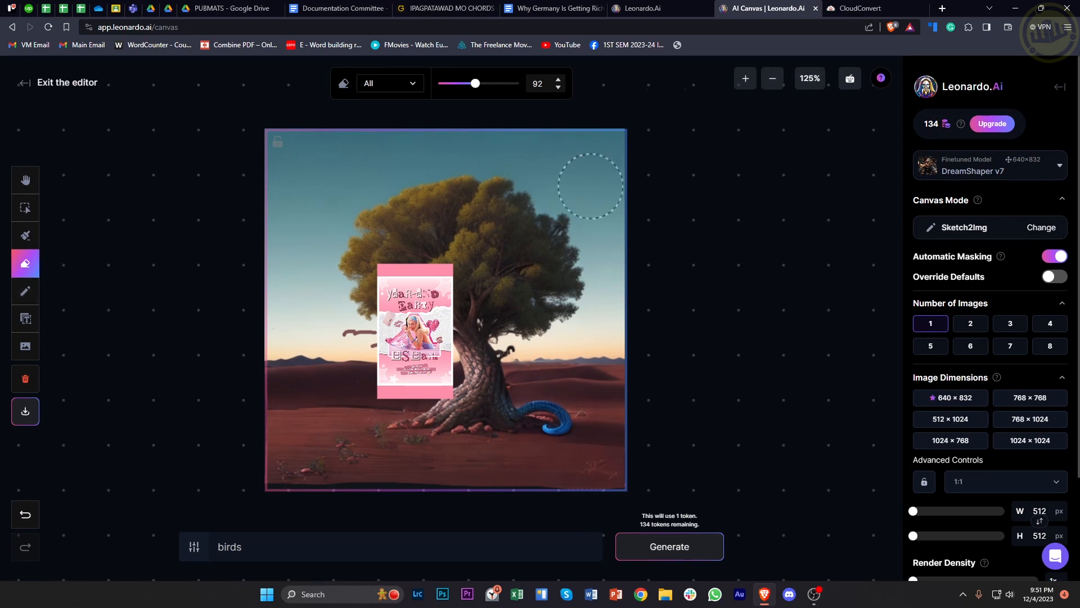